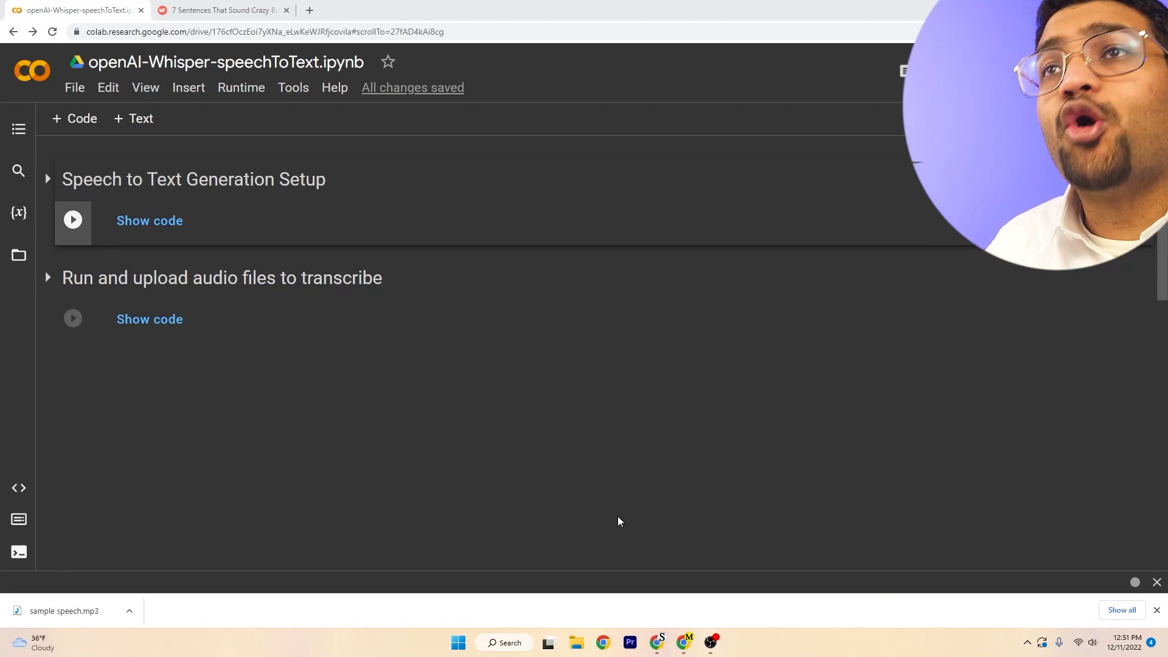
pyautogui.moveTo(170, 249)
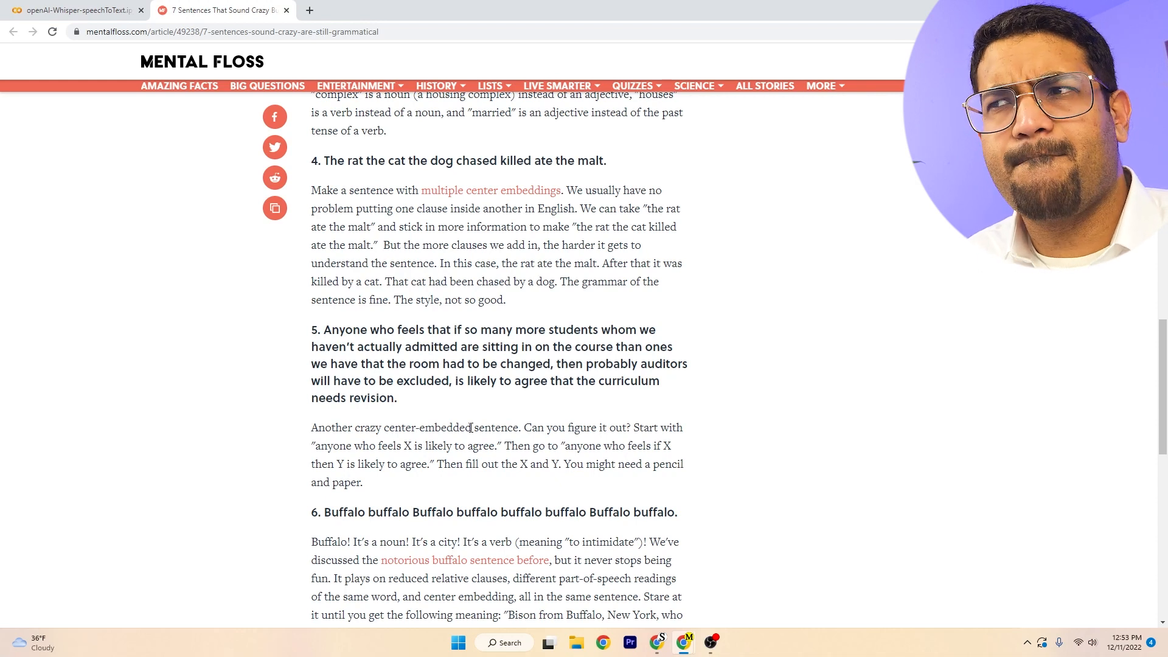
# Run the Whisper upload cell and upload the speech MP3 to print its transcription
pyautogui.click(74, 10)
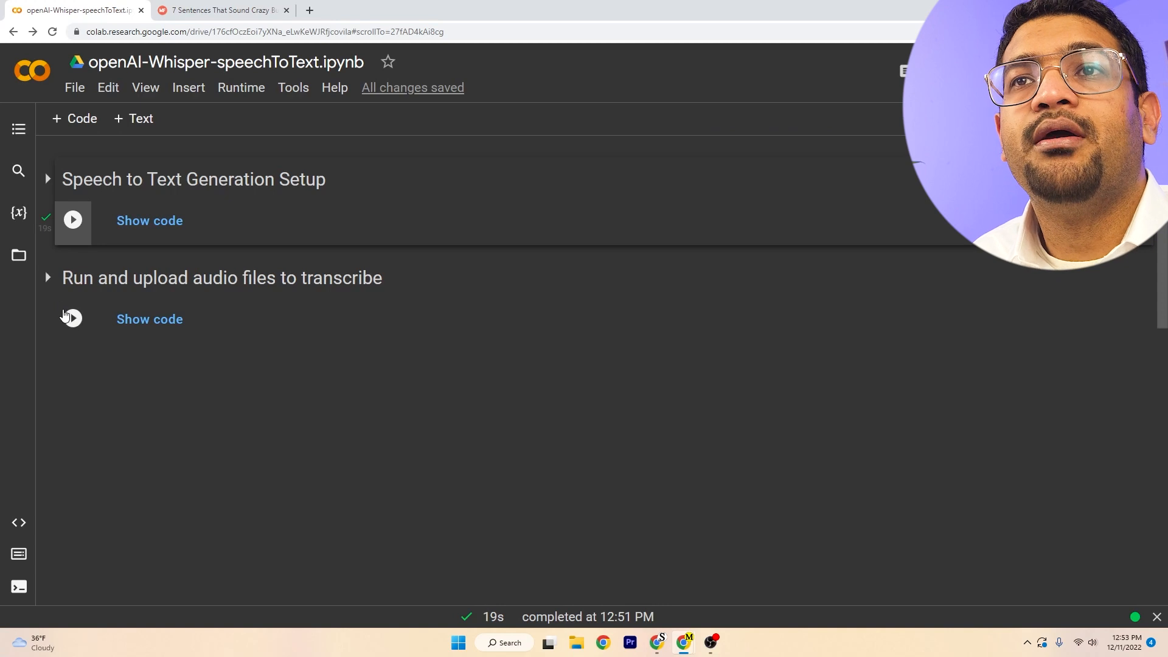
pyautogui.click(73, 319)
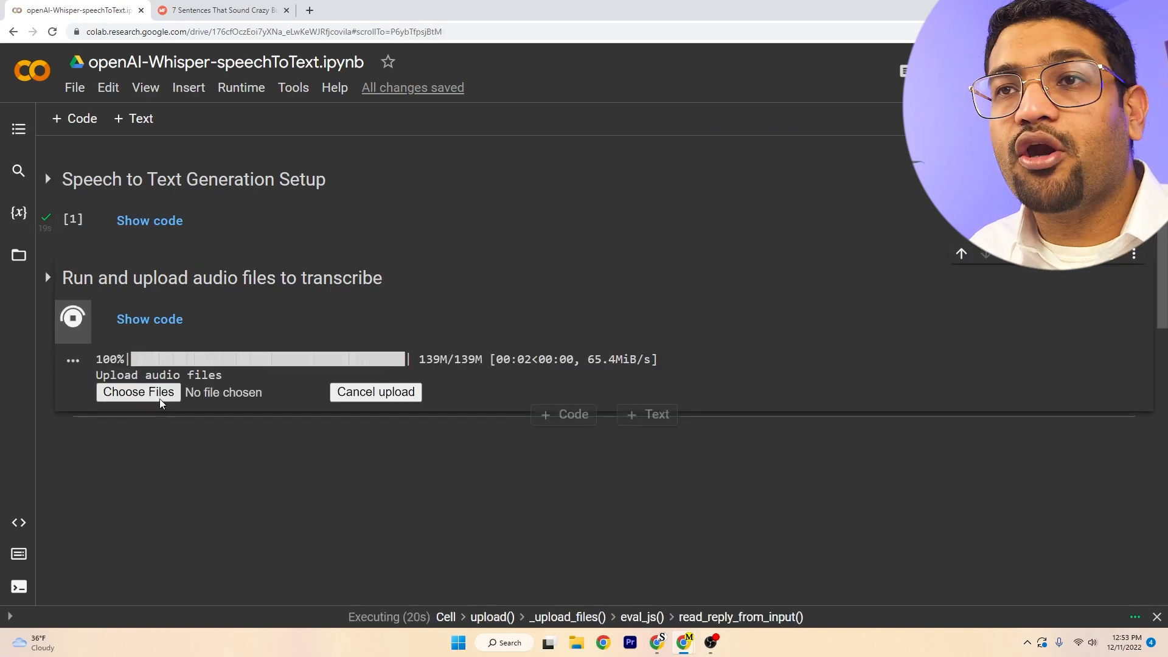
pyautogui.click(139, 391)
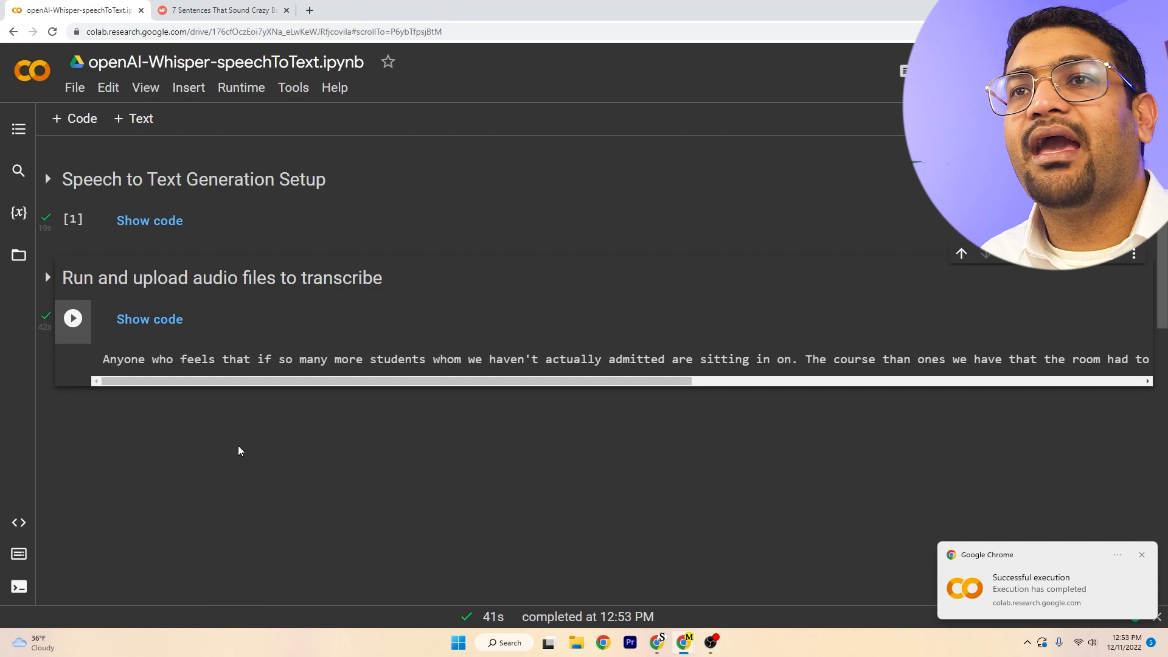
pyautogui.doubleClick(134, 359)
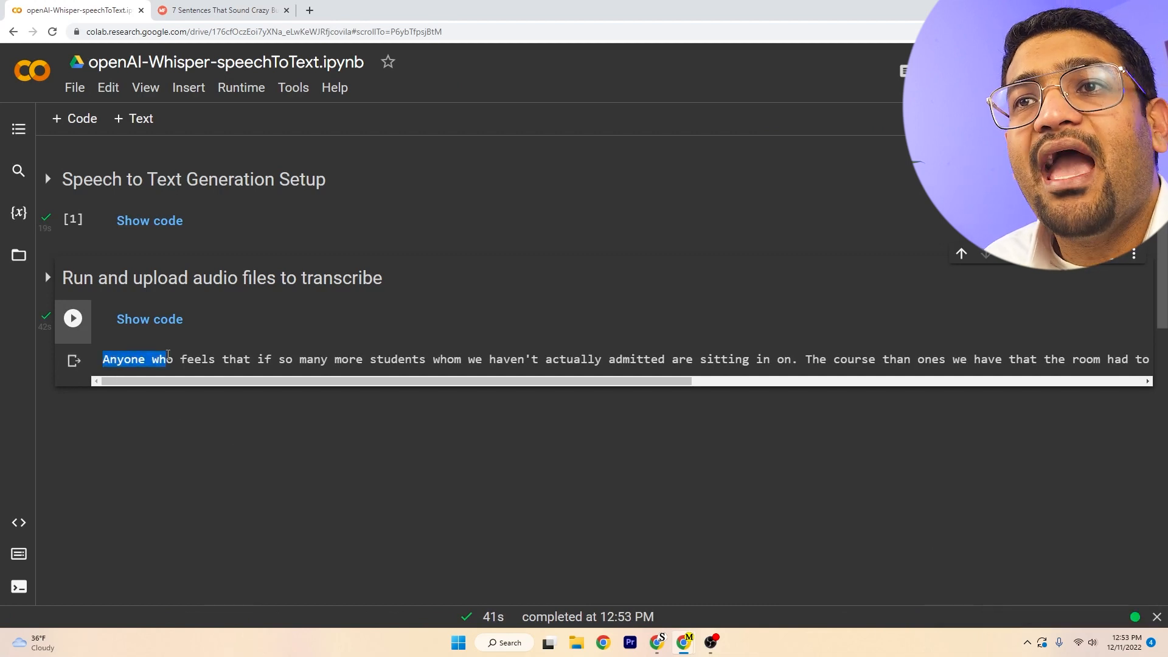
pyautogui.moveTo(159, 359); pyautogui.dragTo(528, 358)
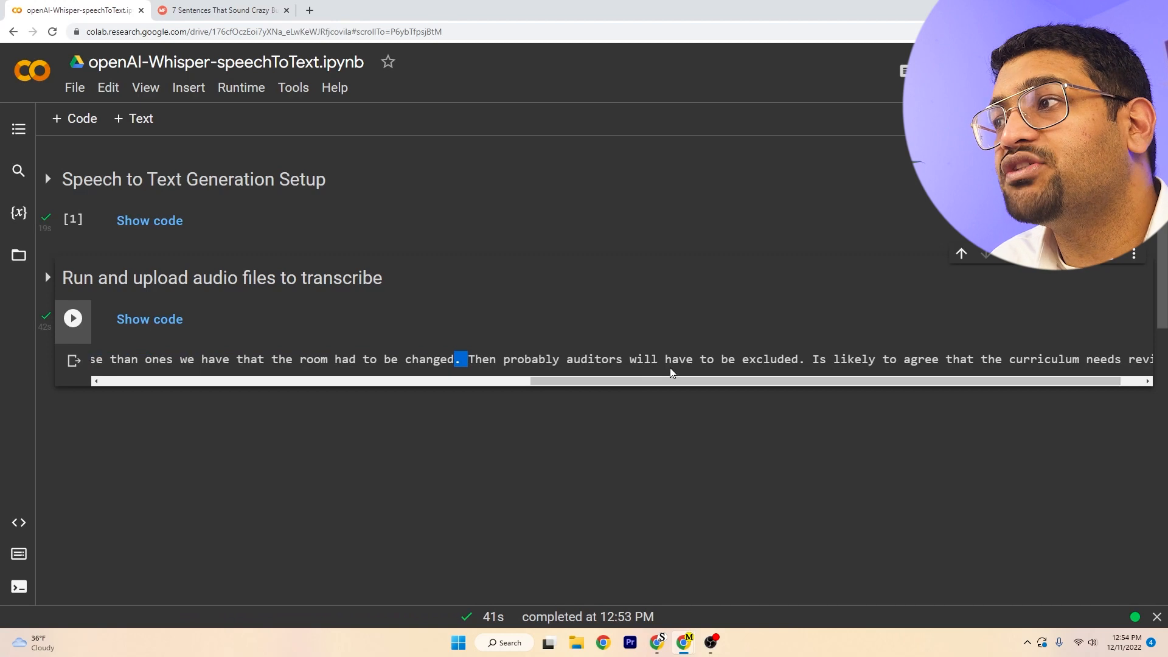
pyautogui.moveTo(719, 388)
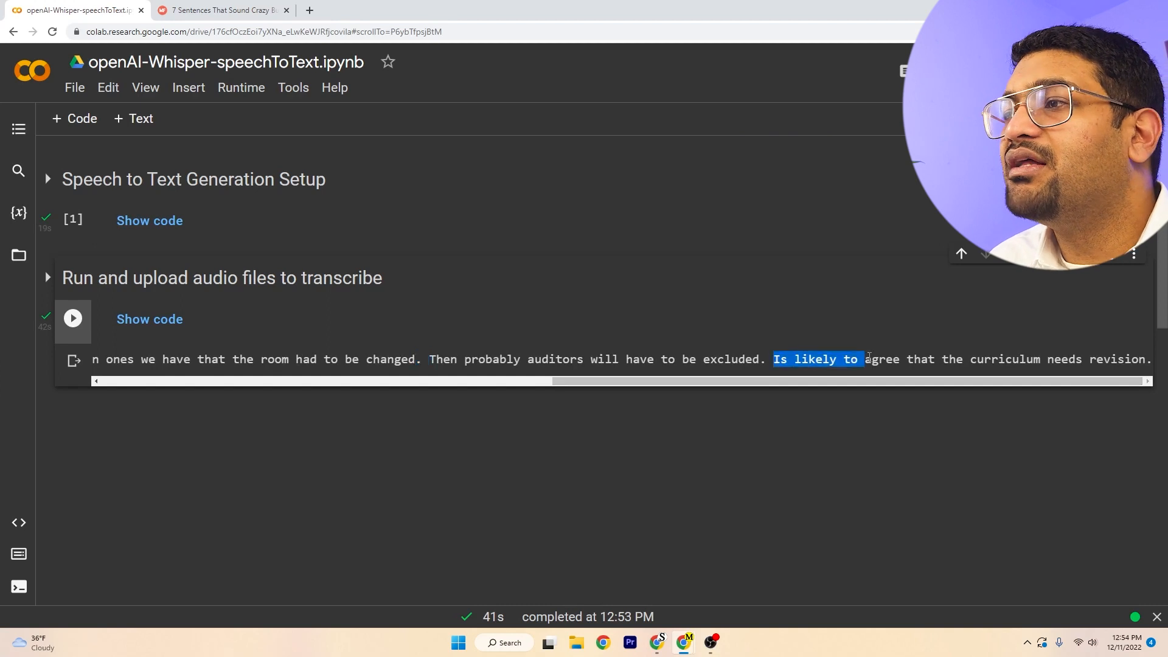
pyautogui.moveTo(855, 358); pyautogui.dragTo(1131, 359)
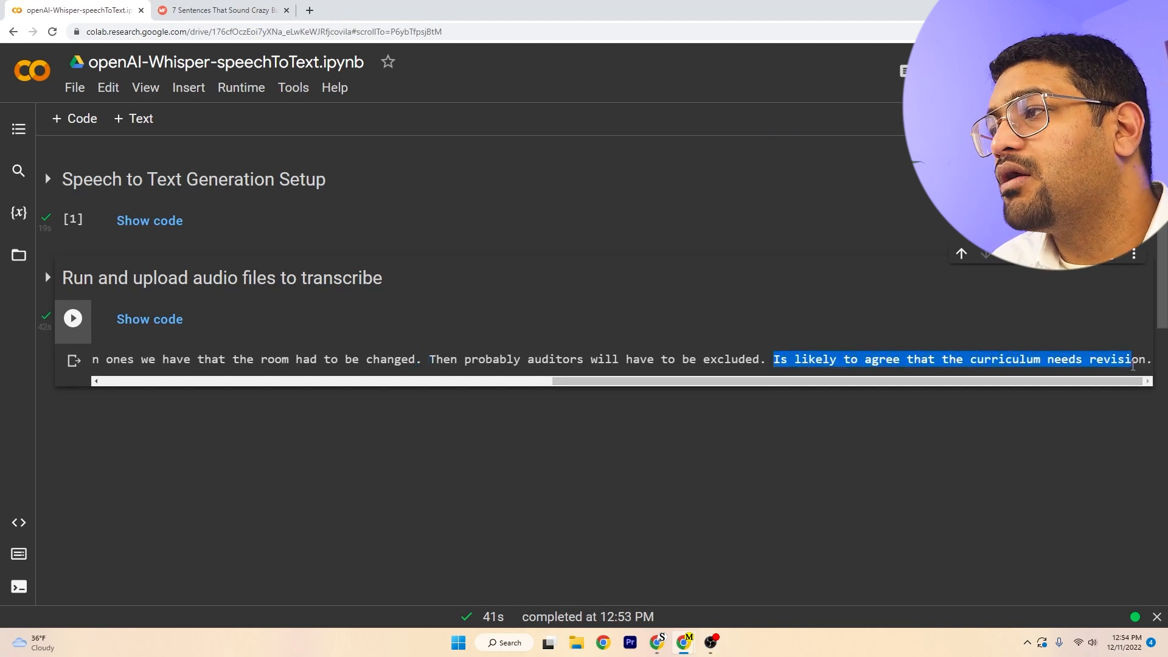